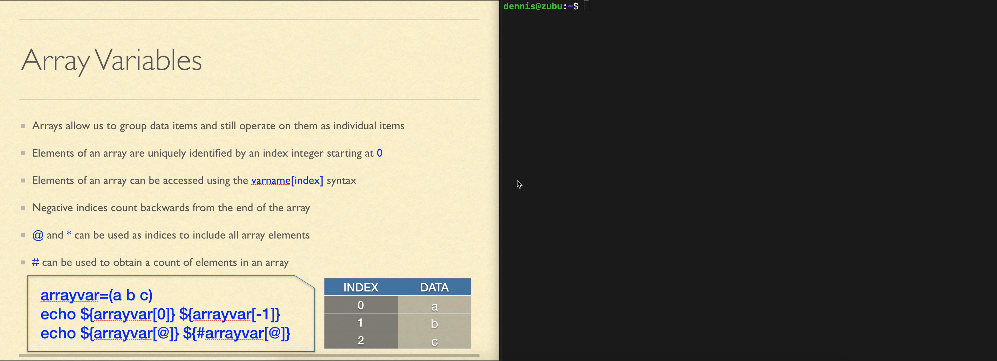
# Define myvar as an empty array with myvar=().
pyautogui.write('myvar=(')
pyautogui.write('echo $myvar')
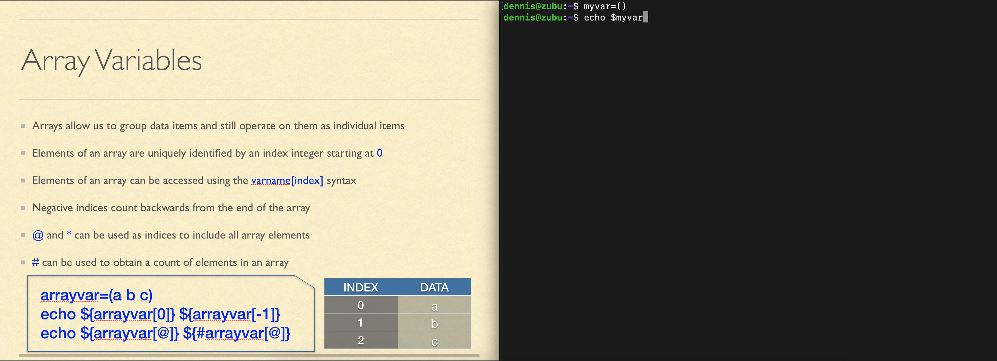
# Echo the empty myvar (prints a blank line) and begin appending "red" to it.
pyautogui.press('Return')
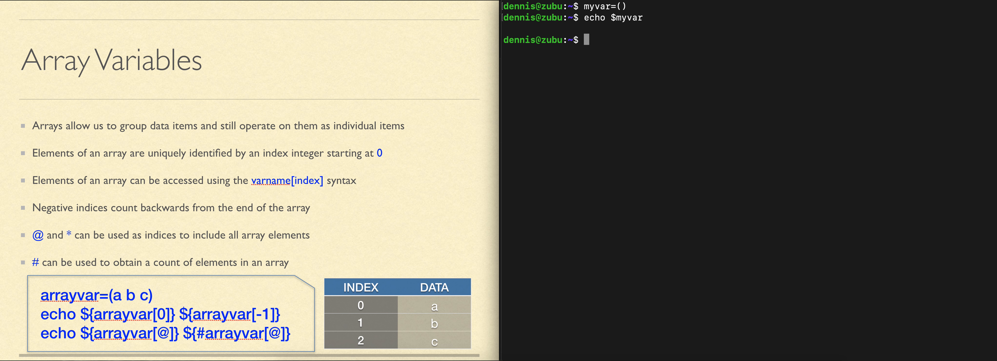
pyautogui.write('myvar+=("red')
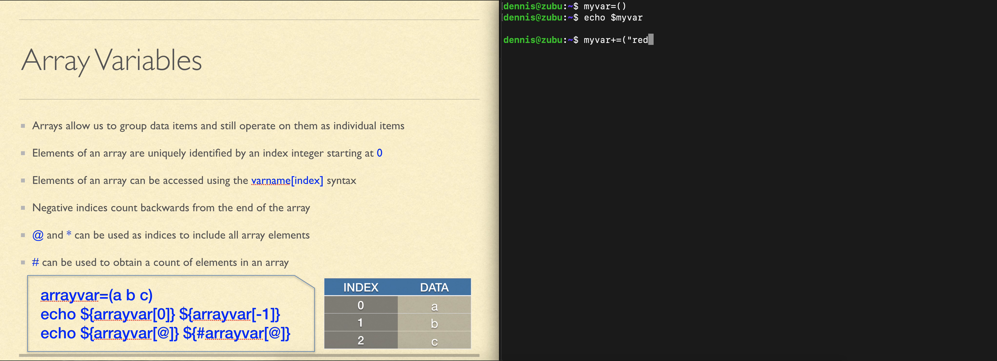
# Append red to myvar with myvar+=("red") and prepare echo $myvar.
pyautogui.write('")')
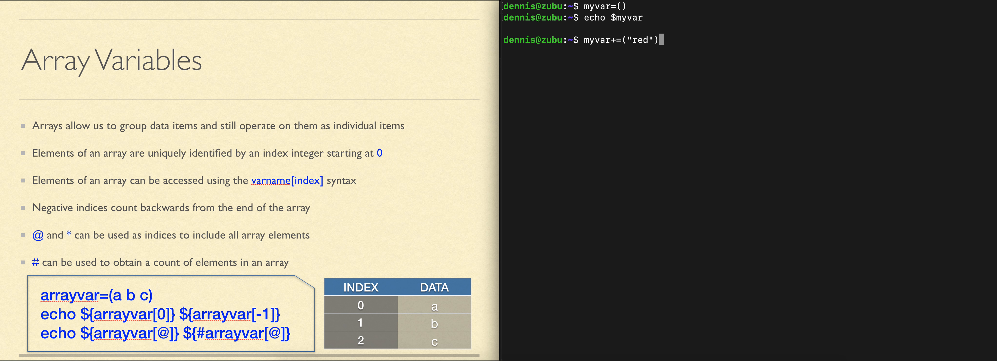
pyautogui.press('Return')
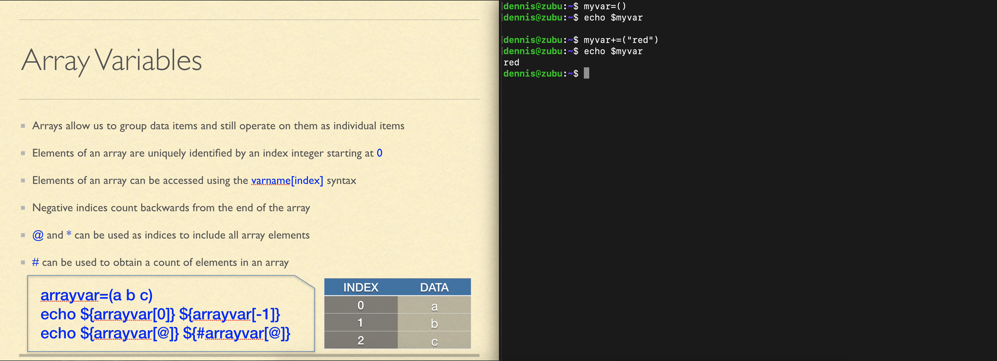
pyautogui.write('echo $myvar')
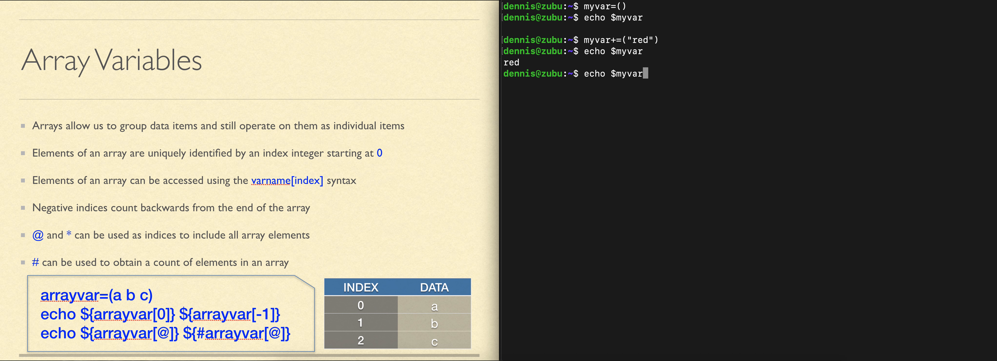
# Echo ${myvar[0]}, which prints red.
pyautogui.write('[0]')
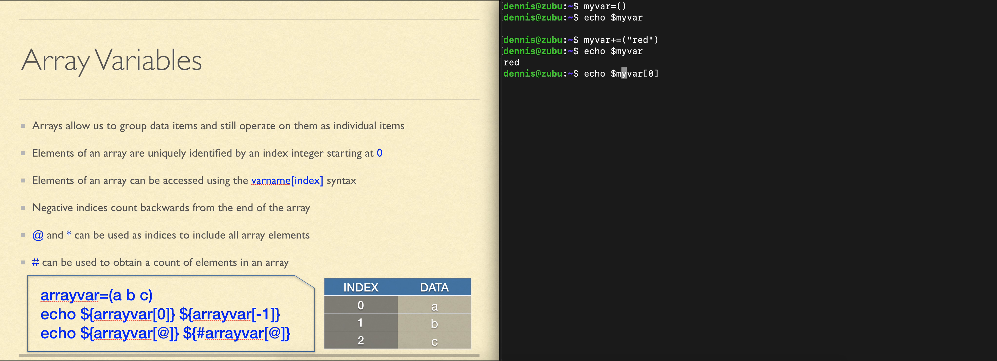
pyautogui.write('{myvar[0]}')
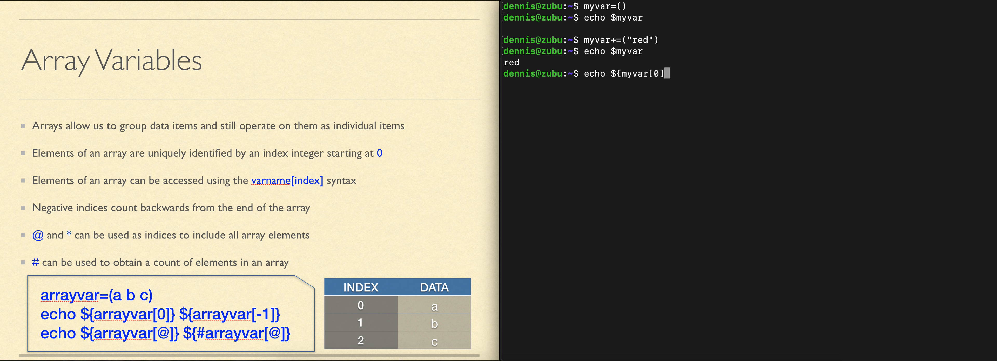
pyautogui.write('}')
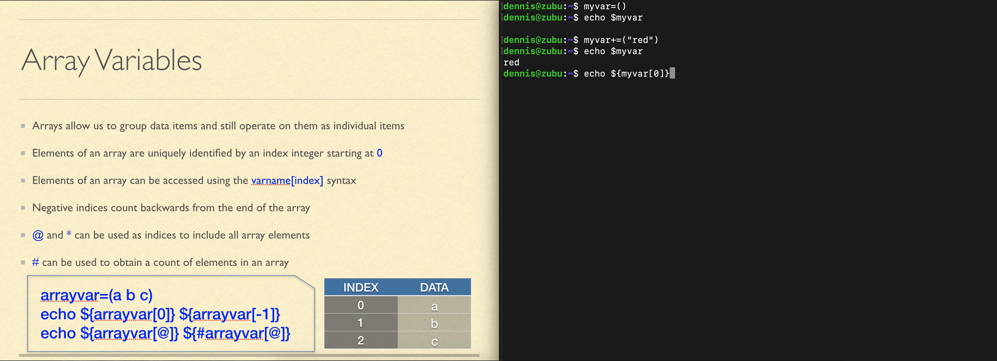
pyautogui.press('Return')
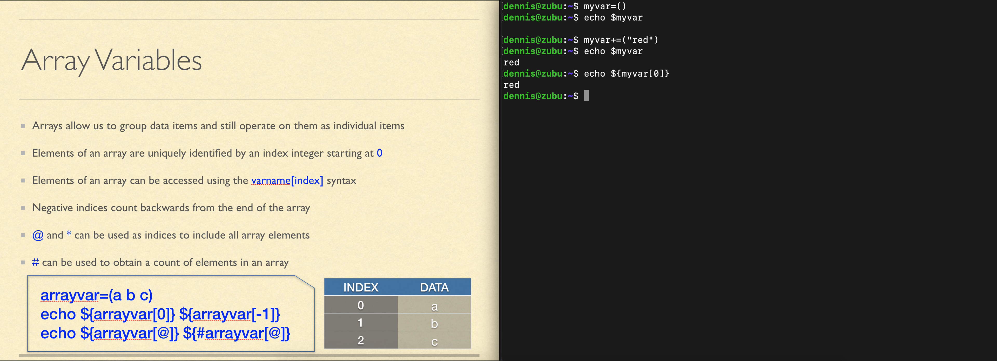
# Count myvar's elements with echo ${#myvar[@]} (prints 1) and start appending green.
pyautogui.write('echo ${myvar[0]}')
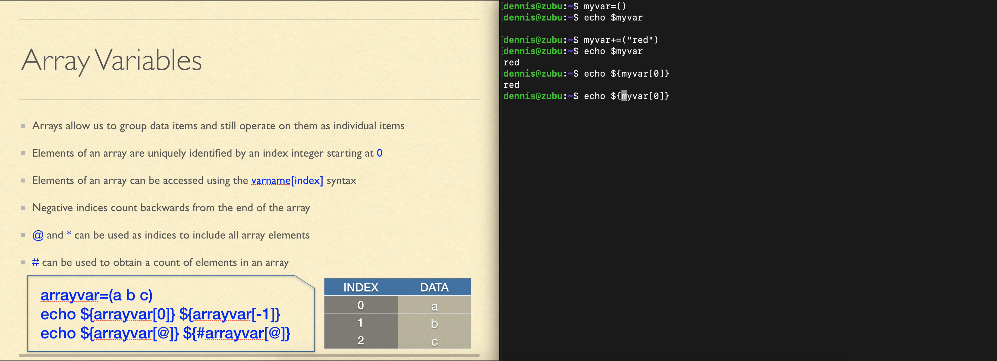
pyautogui.write('#')
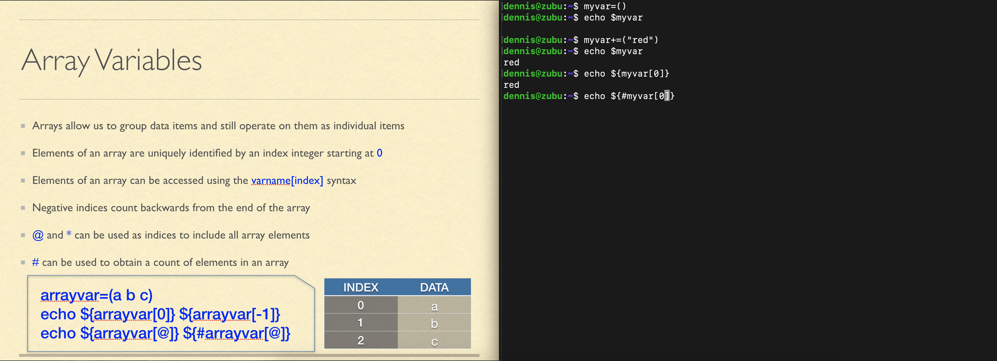
pyautogui.write('@')
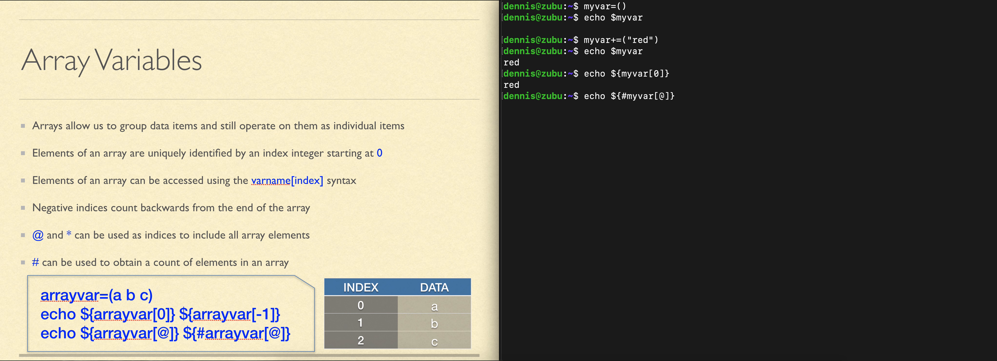
pyautogui.press('Return')
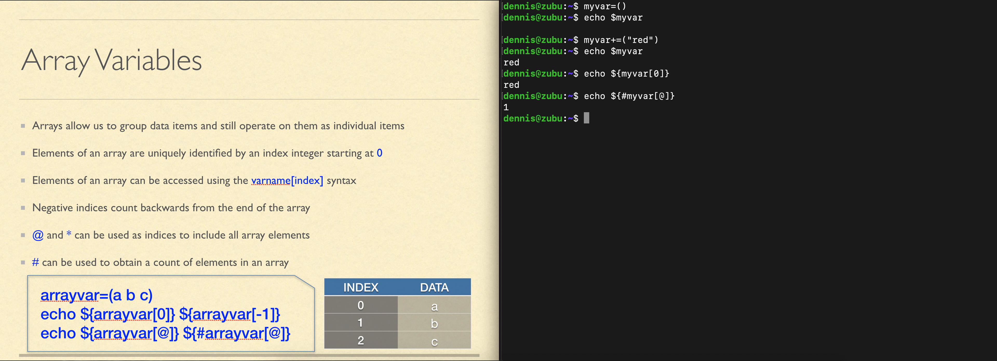
pyautogui.write('echo ${myvar[0]}')
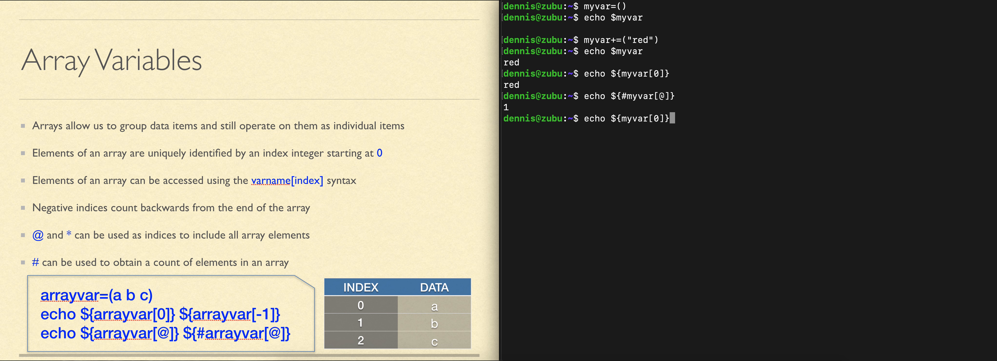
pyautogui.write('myvar+=("g')
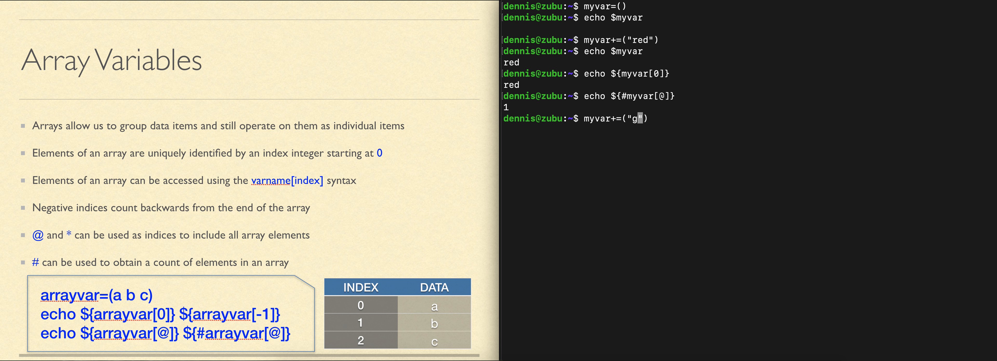
# Append green to myvar, confirm the count prints 2 and element 0 still prints red.
pyautogui.write('reen')
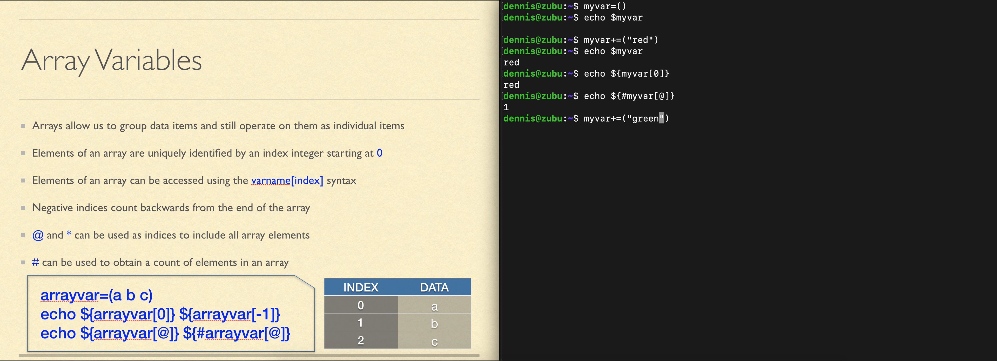
pyautogui.press('Return')
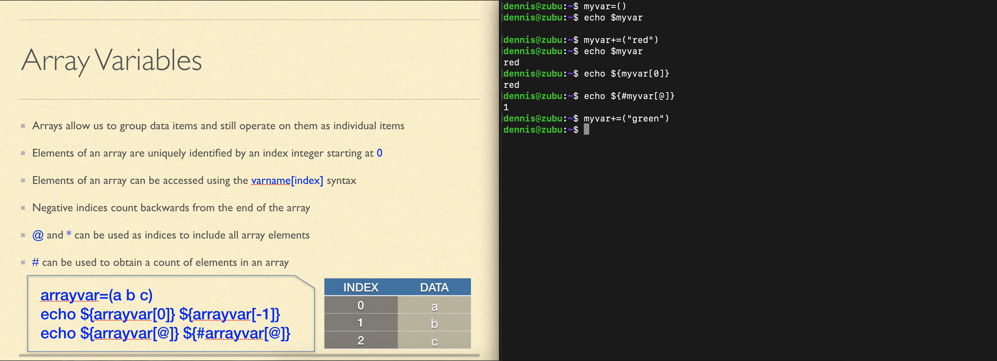
pyautogui.write('echo ${#myvar[@]}')
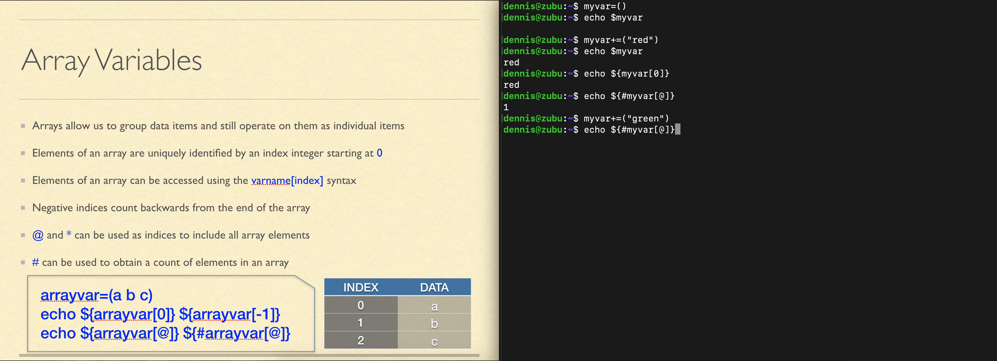
pyautogui.press('Return')
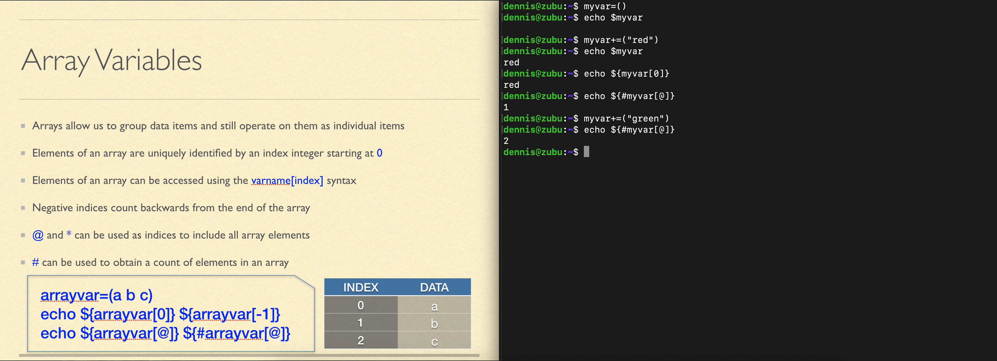
pyautogui.write('echo ${#myvar[@]}')
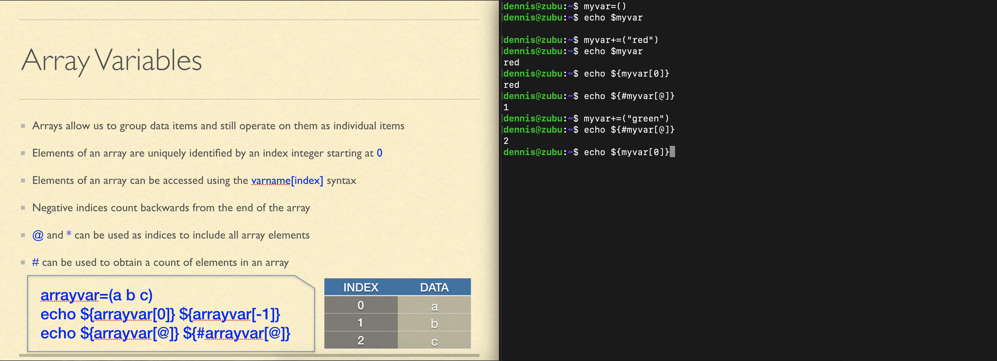
pyautogui.press('Return')
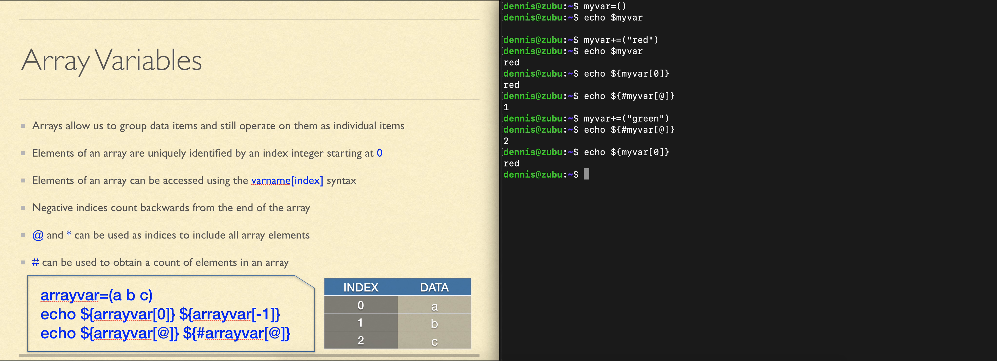
pyautogui.write('echo ${#myvar[@]}')
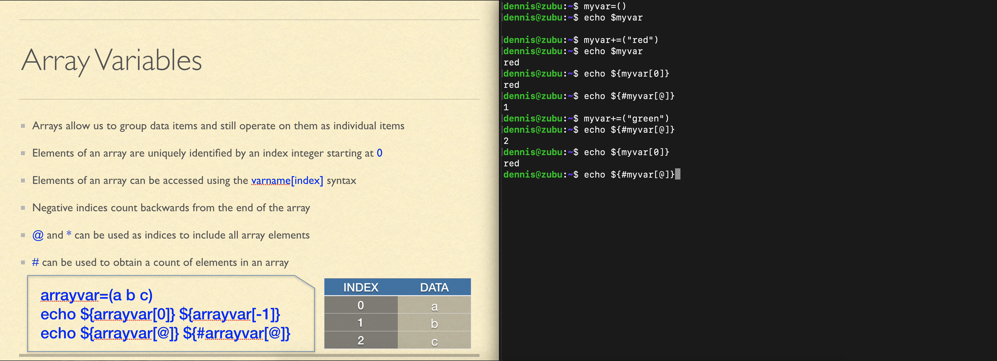
# Show plain $myvar prints only red while ${myvar[1]} prints green.
pyautogui.write('echo $myvar')
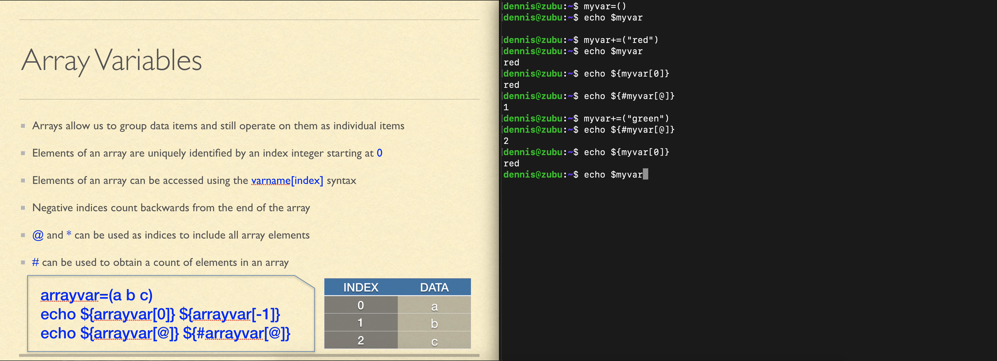
pyautogui.press('Return')
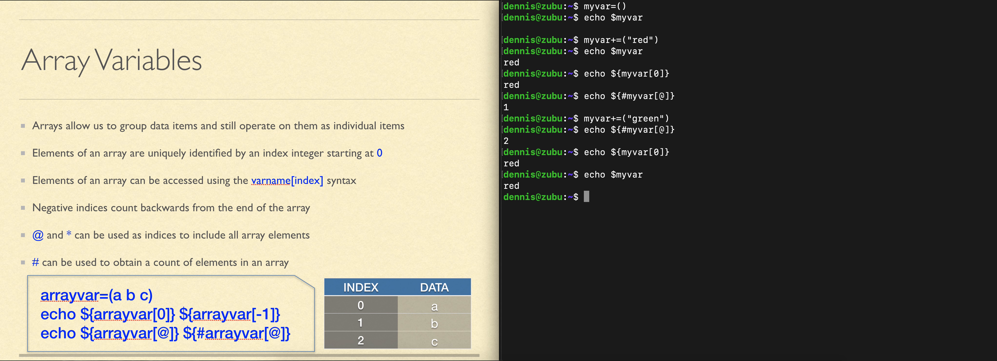
pyautogui.write('echo $myvar[0]}')
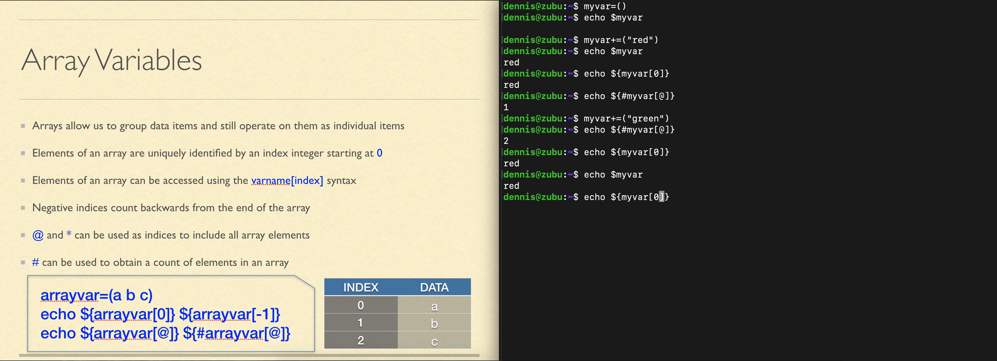
pyautogui.write('1')
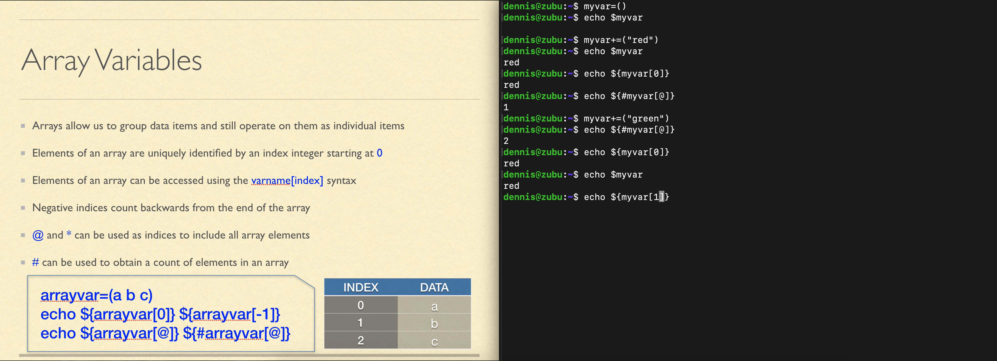
pyautogui.press('Return')
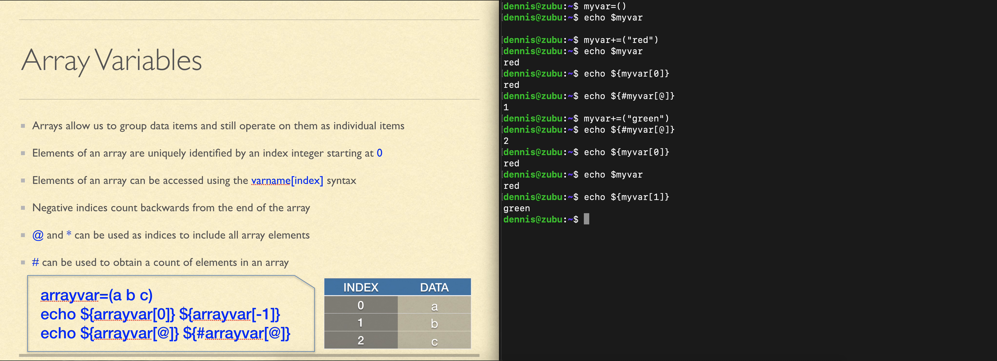
pyautogui.write('echo ${#myvar[@]}')
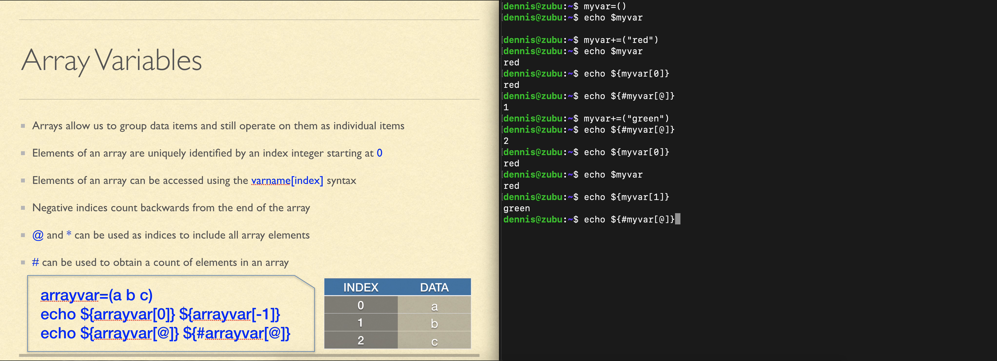
pyautogui.write('myvar+=("green")')
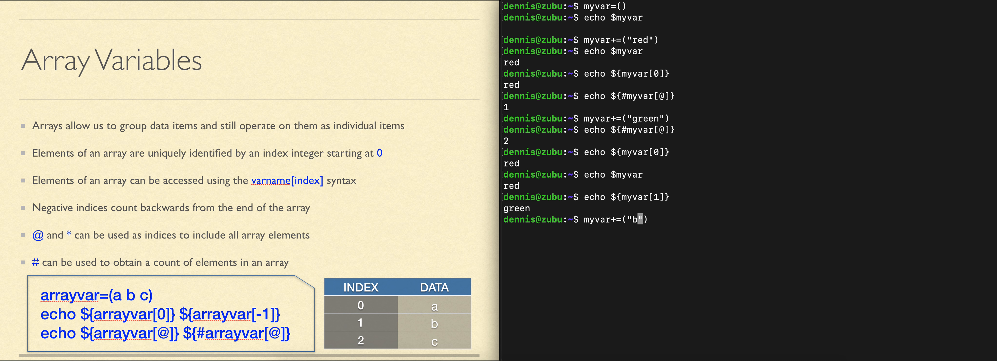
# Append blue to myvar and echo ${myvar[2]}, which prints blue.
pyautogui.write('lu')
pyautogui.press('Return')
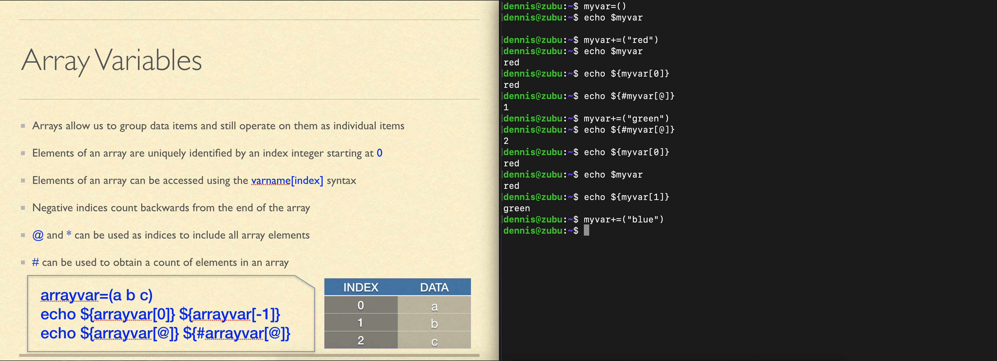
pyautogui.write('echo ${myvar[2]}')
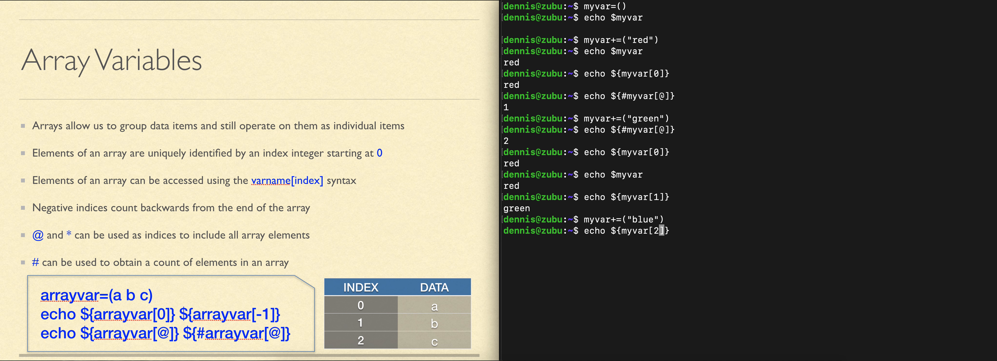
pyautogui.press('Return')
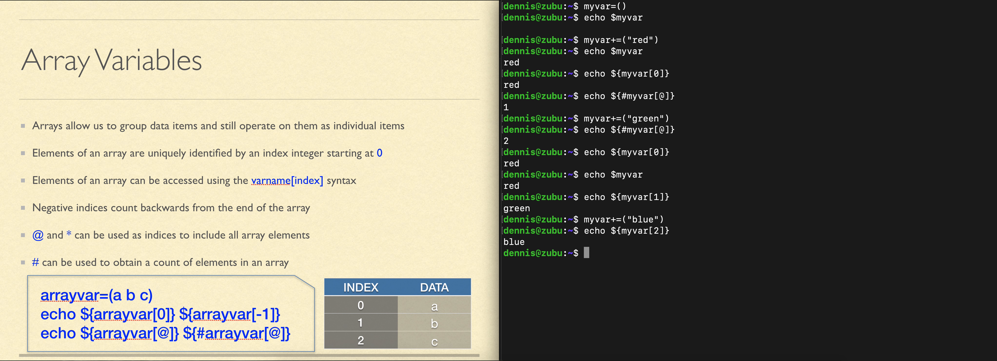
pyautogui.write('echo ${myvar[2]}')
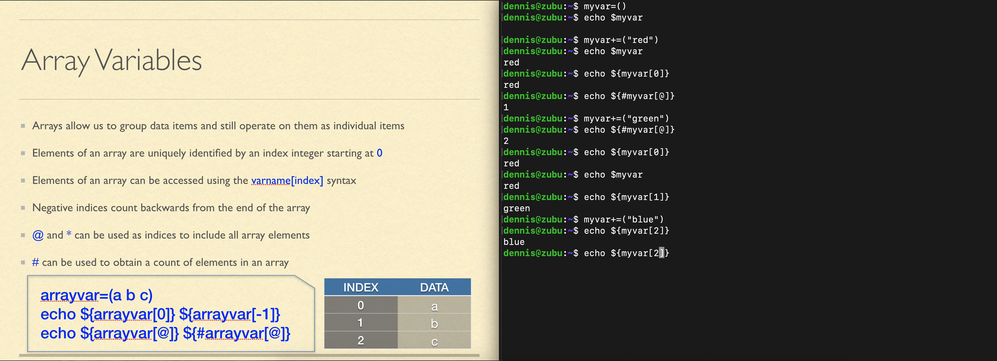
# Print all elements with ${myvar[@]} (red green blue) and the count 3.
pyautogui.write('@')
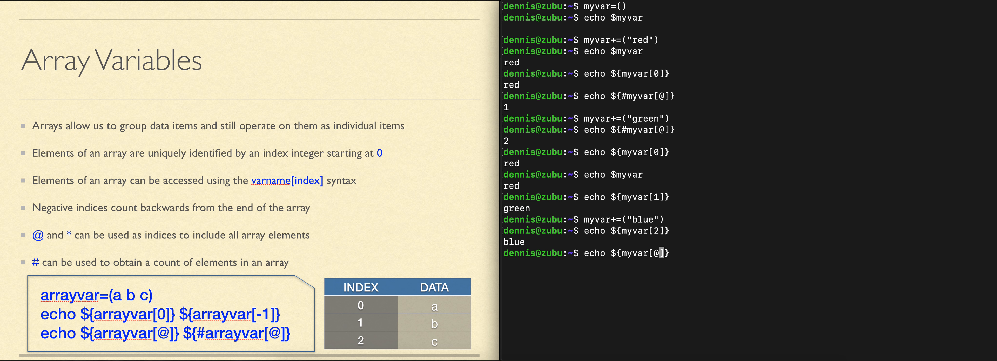
pyautogui.press('Return')
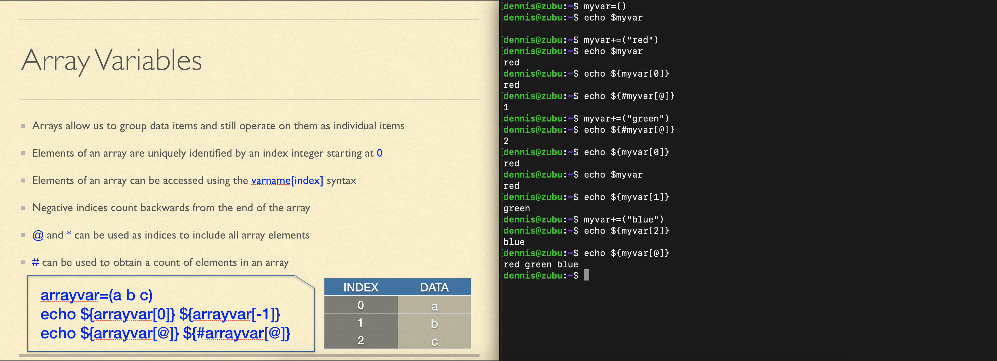
pyautogui.write('echo ${myvar[@]}')
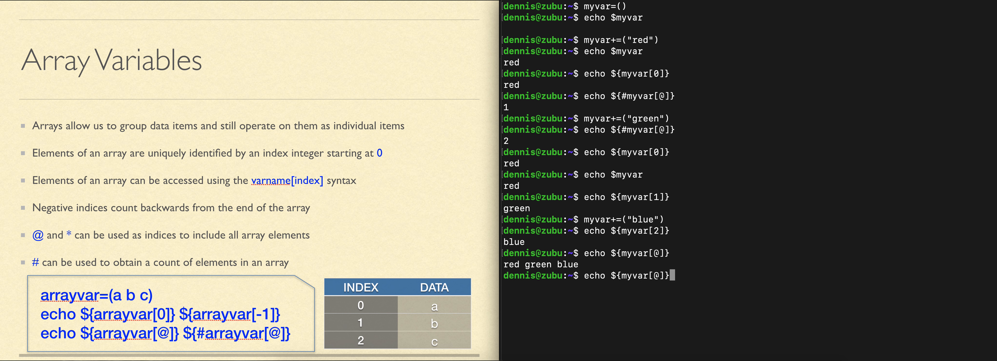
pyautogui.write('#')
pyautogui.press('Return')
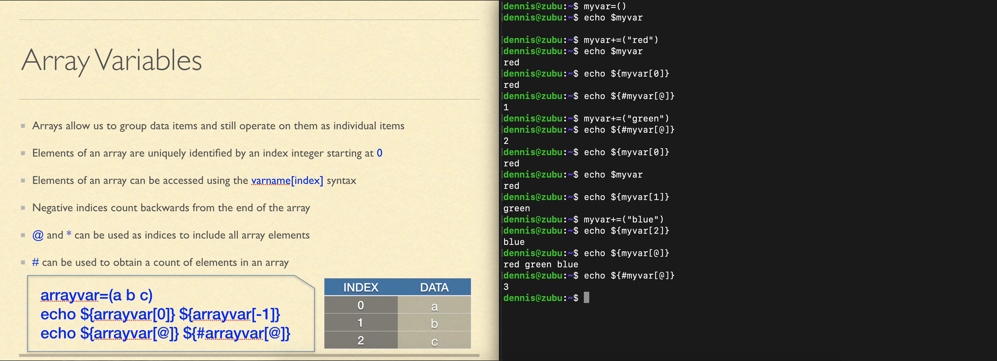
pyautogui.write('un')
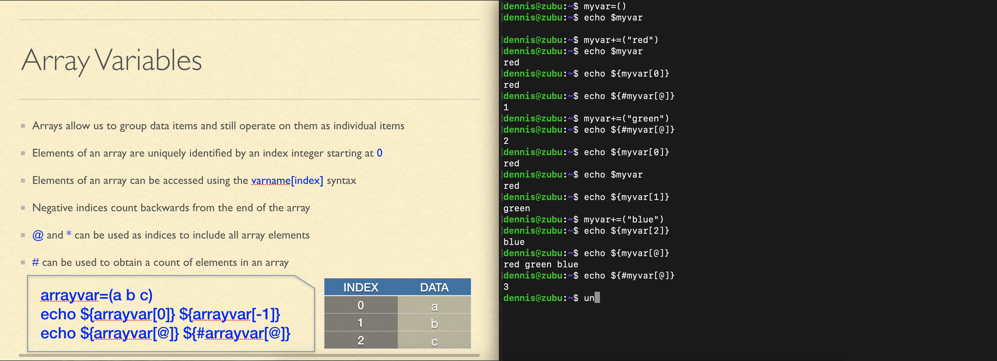
# Remove the array entirely with unset myvar.
pyautogui.write('set')
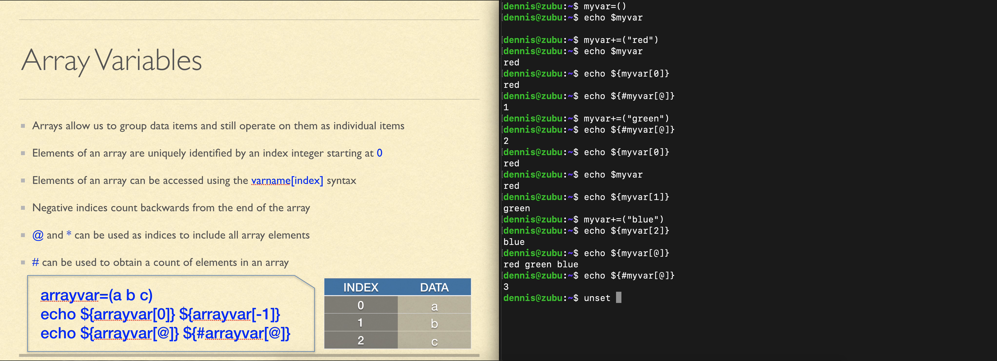
pyautogui.write('myva')
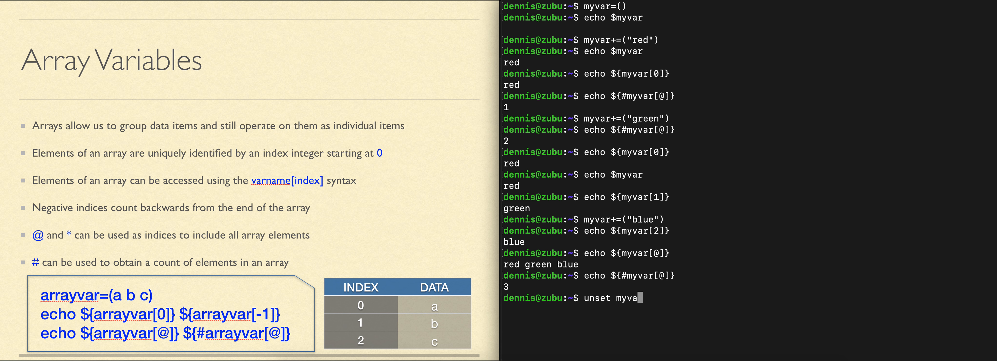
pyautogui.press('Return')
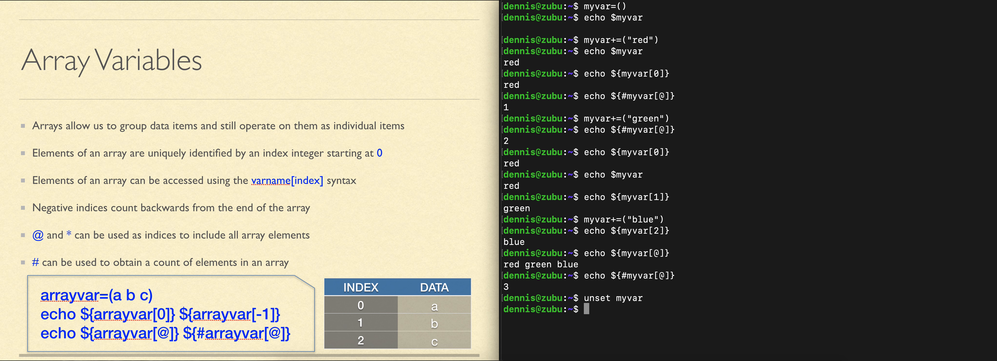
pyautogui.write('myvar+=("blue")')
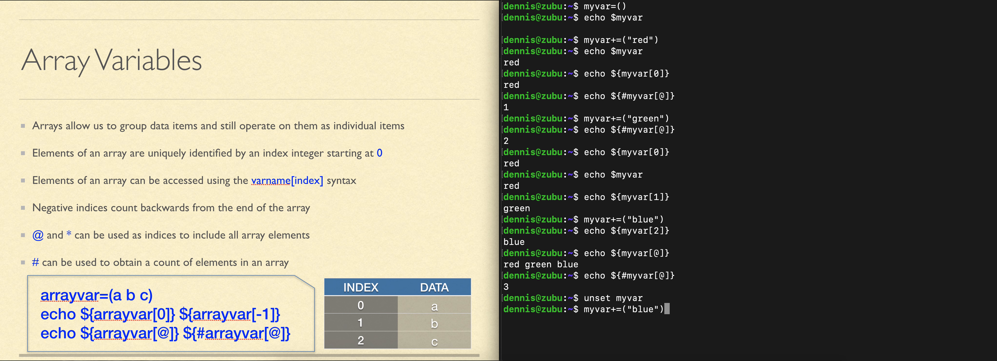